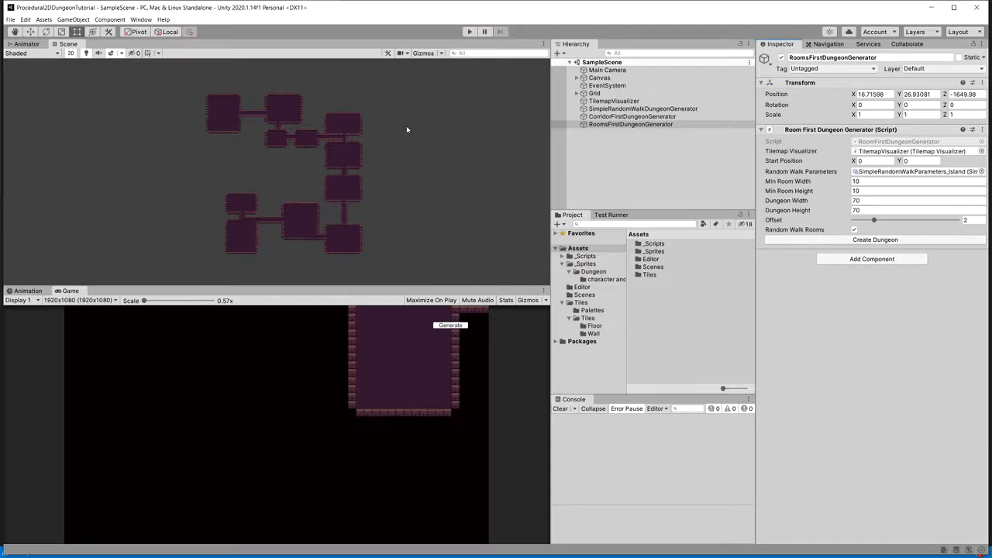
Step: Regenerate the dungeon three times via Create Dungeon to compare rectangular-room layouts
{"action": "left_click", "coordinate": [875, 238]}
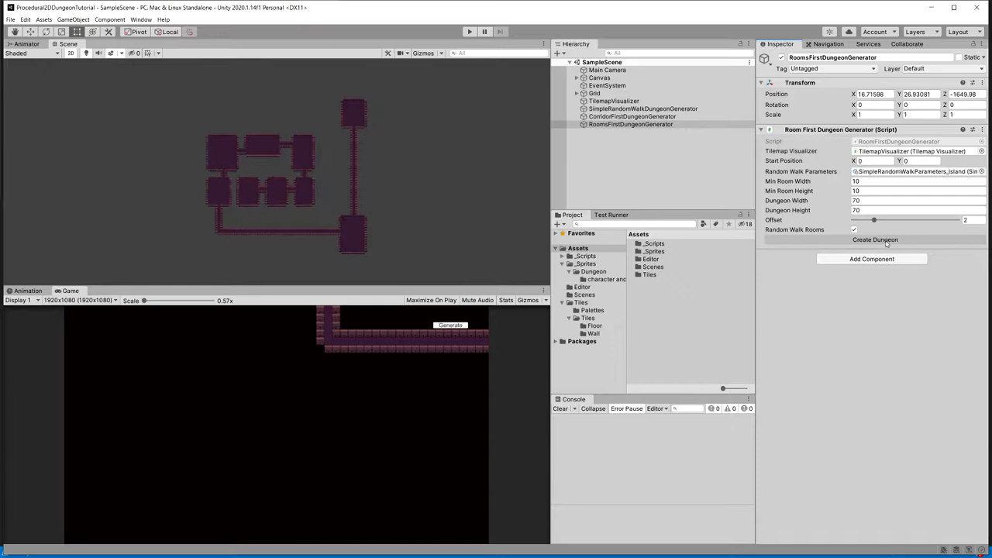
{"action": "left_click", "coordinate": [874, 239]}
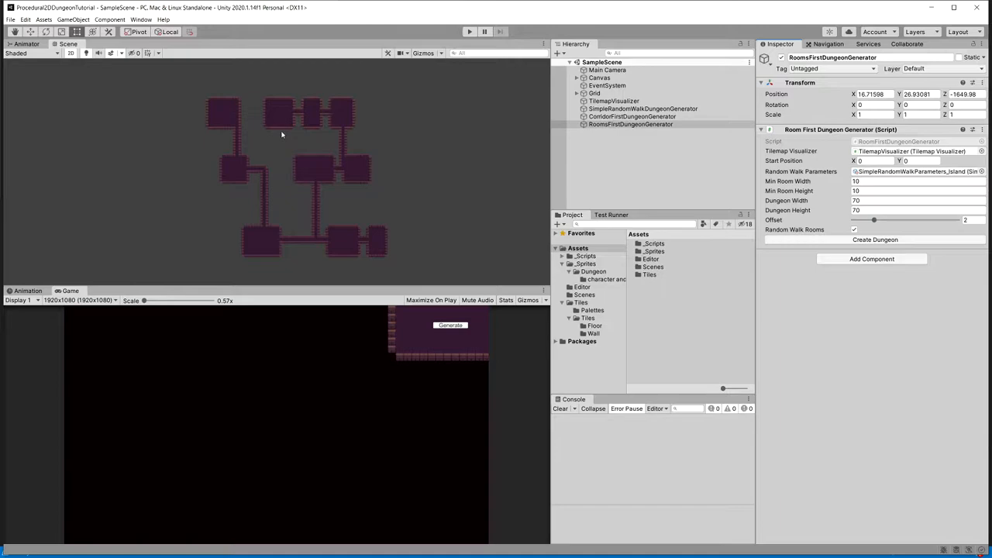
{"action": "mouse_move", "coordinate": [226, 99]}
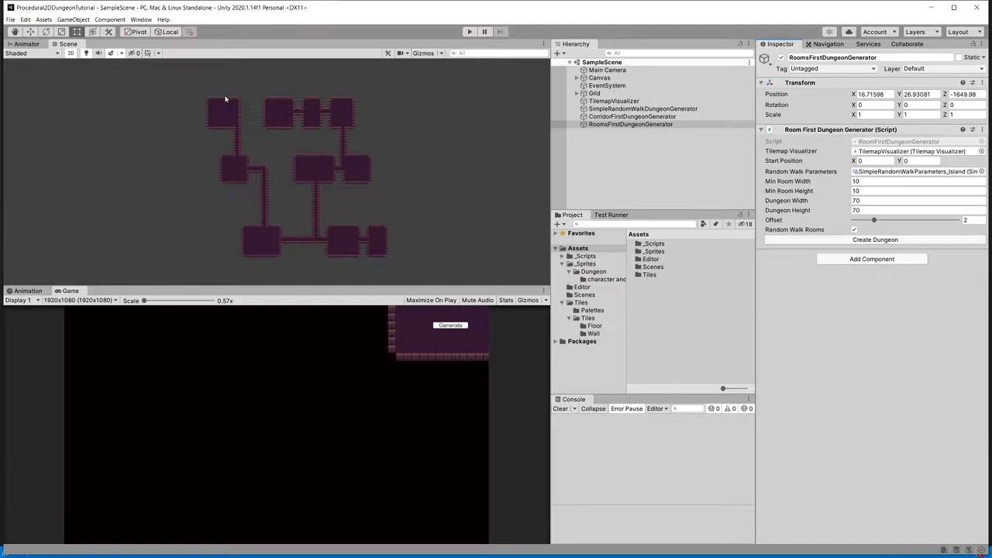
{"action": "left_click", "coordinate": [682, 274]}
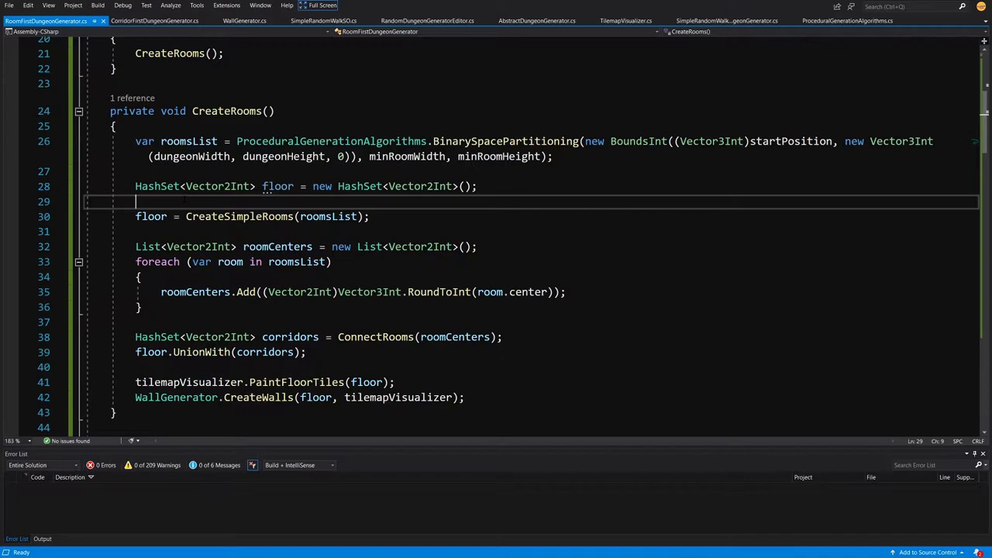
Step: Branch CreateRooms on randomWalkRooms between CreateRoomsRandomly and CreateSimpleRooms, then stub CreateRoomsRandomly
{"action": "type", "text": "if(randomWalkRooms"}
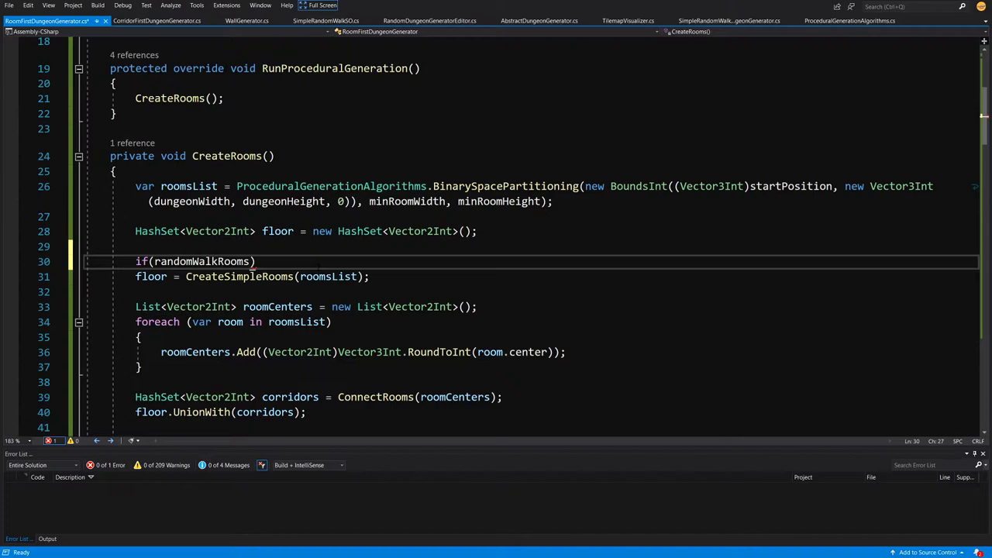
{"action": "type", "text": "{"}
{"action": "type", "text": "floor ="}
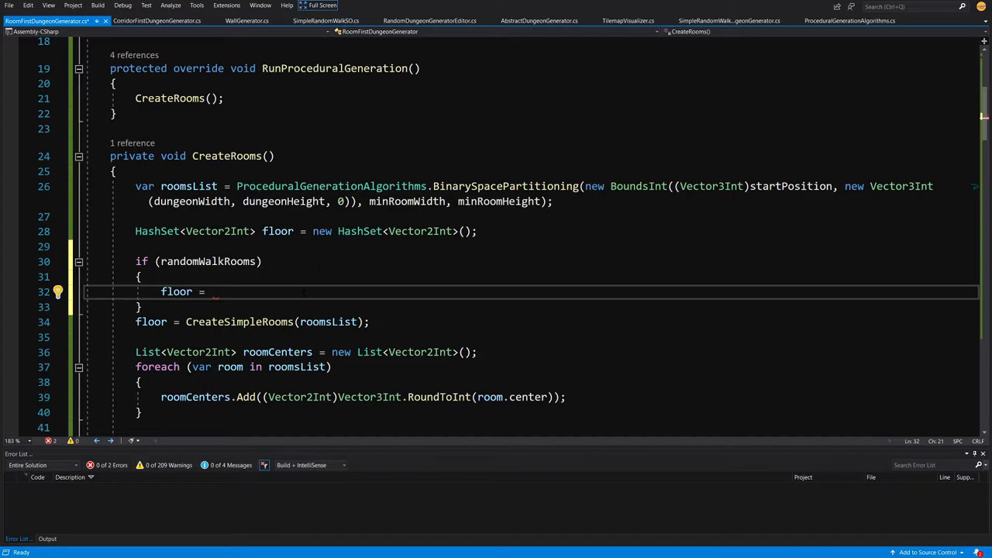
{"action": "type", "text": "CreateRoomsRandomly(roomsList);"}
{"action": "type", "text": "else"}
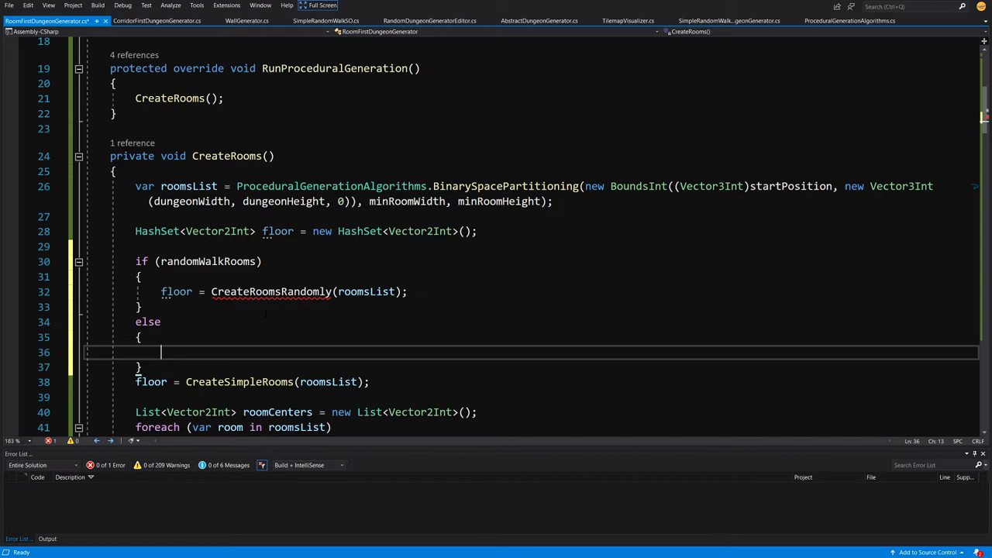
{"action": "type", "text": "floor = CreateSimpleRooms(roomsList);"}
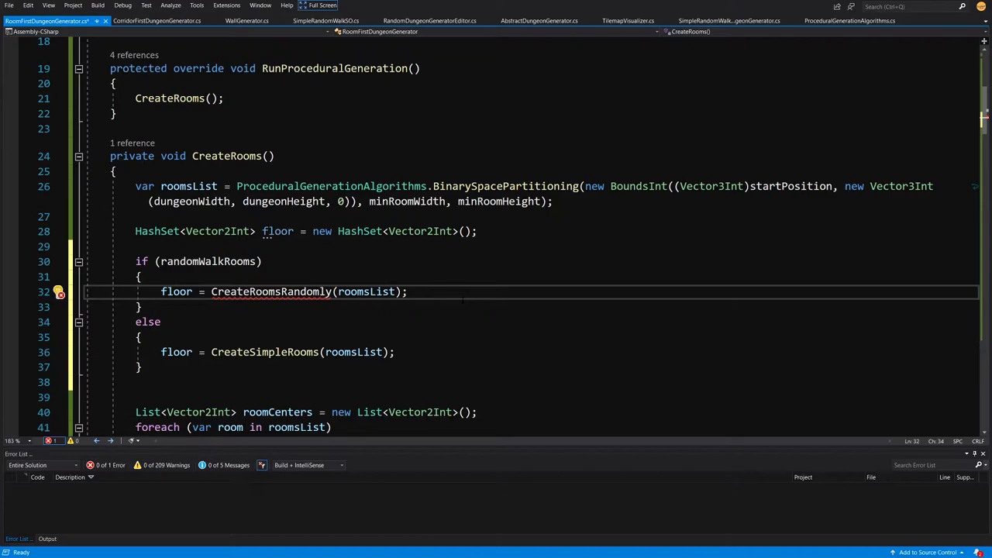
{"action": "right_click", "coordinate": [270, 291]}
{"action": "type", "text": "G"}
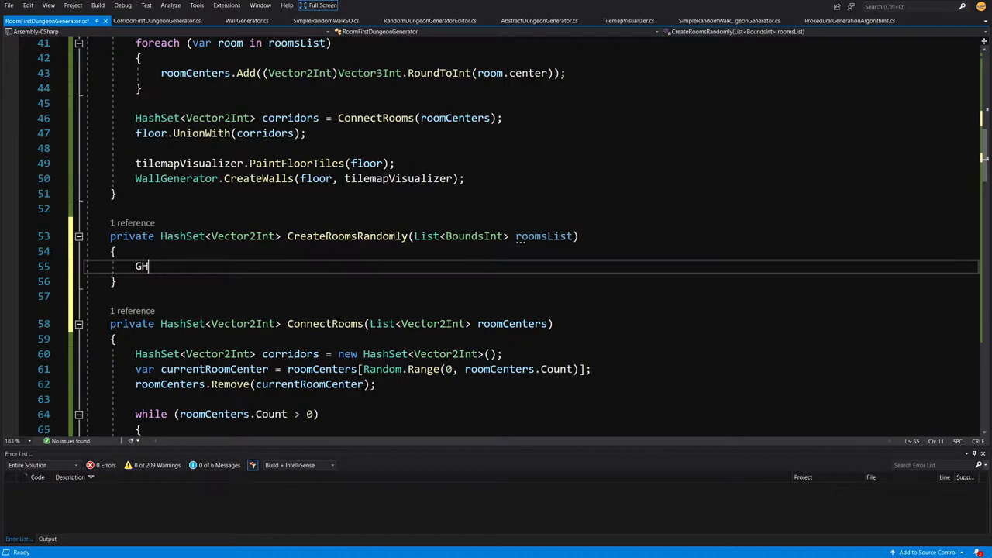
Step: Declare a HashSet<Vector2Int> floor and loop over roomsList.Count taking var roomBounds = roomsList[i]
{"action": "type", "text": "HashSet<Vector2Int>();"}
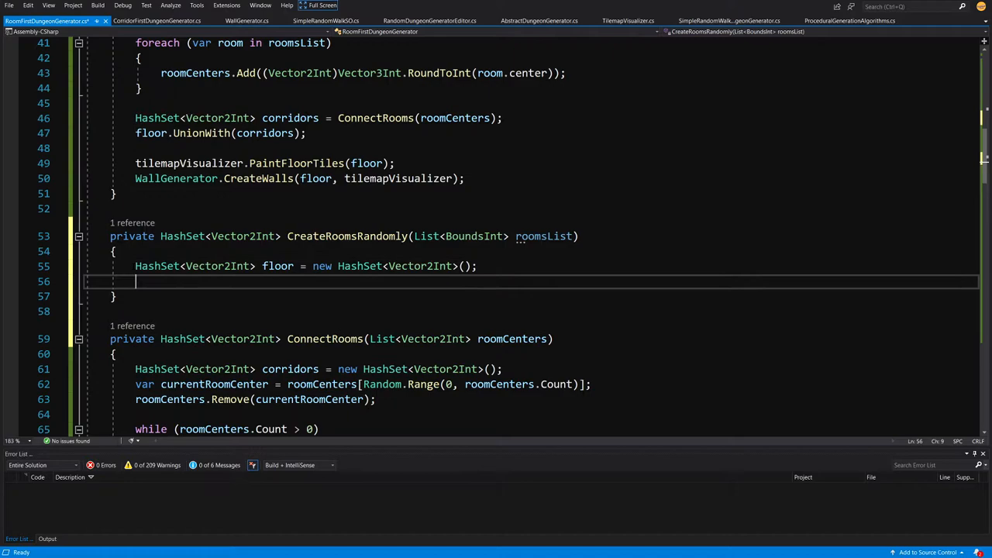
{"action": "type", "text": "for (int i = 0; i < length; i++)"}
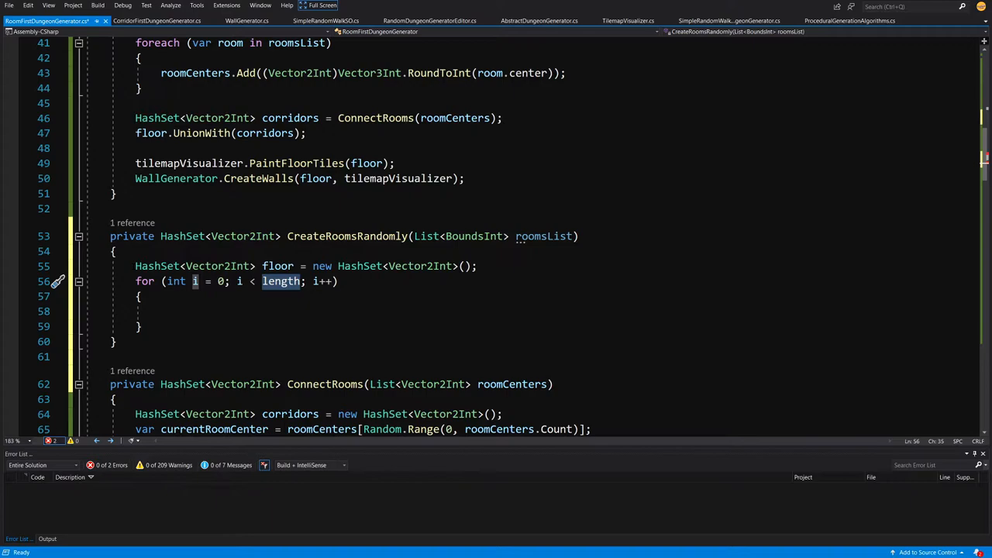
{"action": "type", "text": "roomsList.c"}
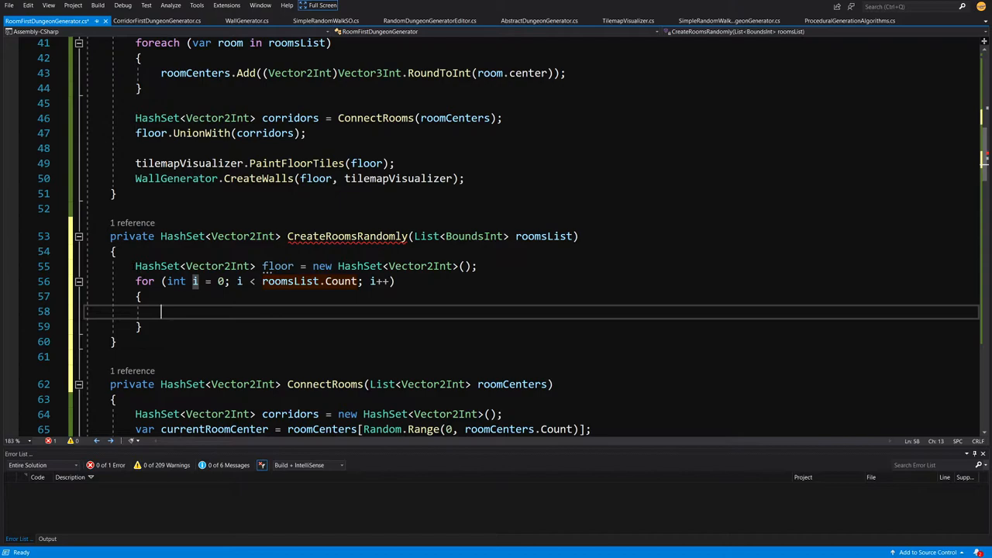
{"action": "type", "text": "var roomBounds = r"}
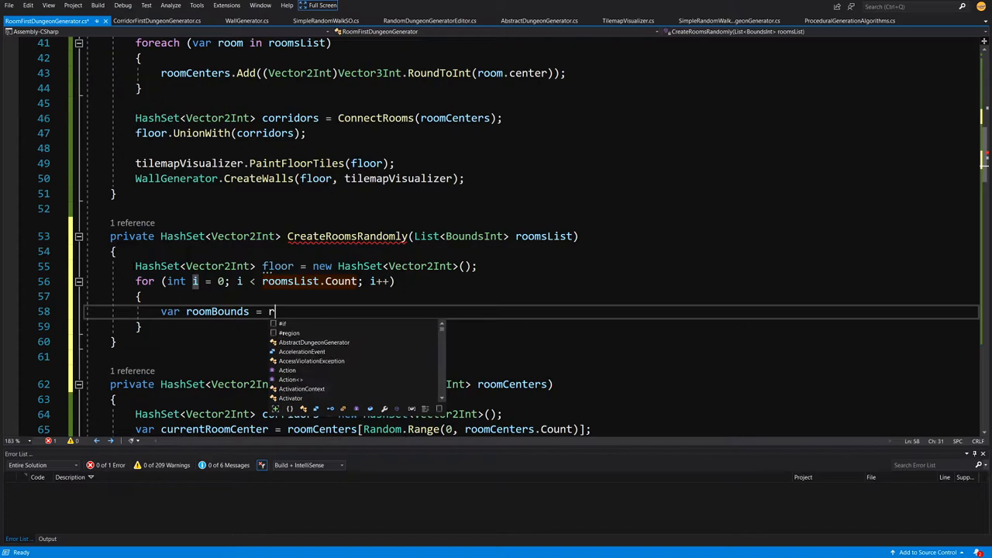
{"action": "type", "text": "oomsList[i];"}
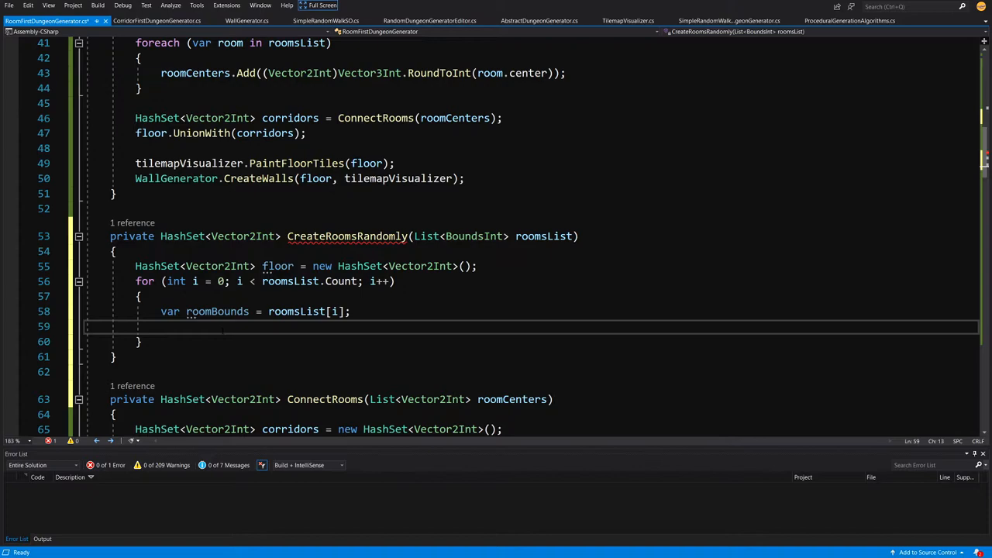
Step: Compute roomCenter as a Vector2Int from Mathf.RoundToInt of roomBounds.center.x and y
{"action": "type", "text": "var roomCenter = new Vector2Int"}
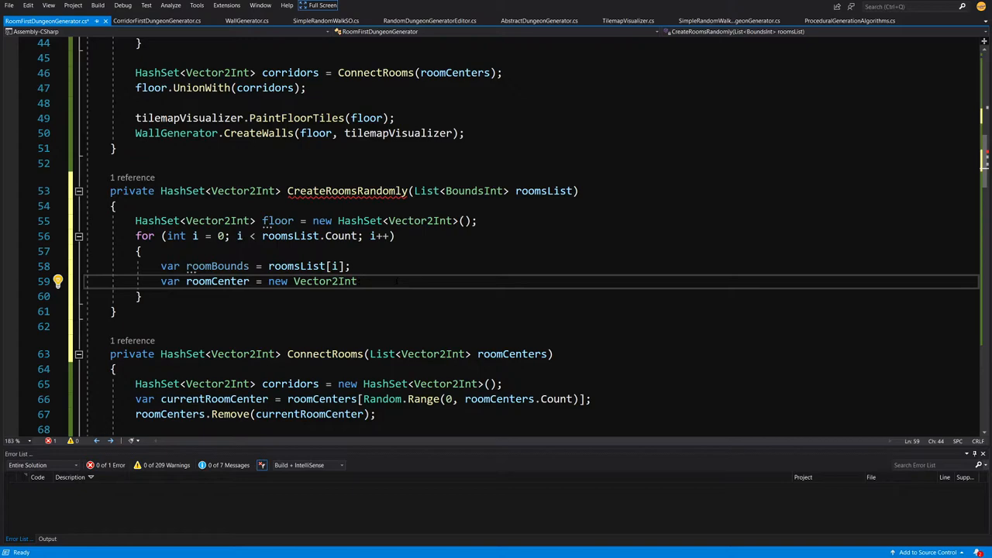
{"action": "type", "text": "(Mathf.RoundToInt)"}
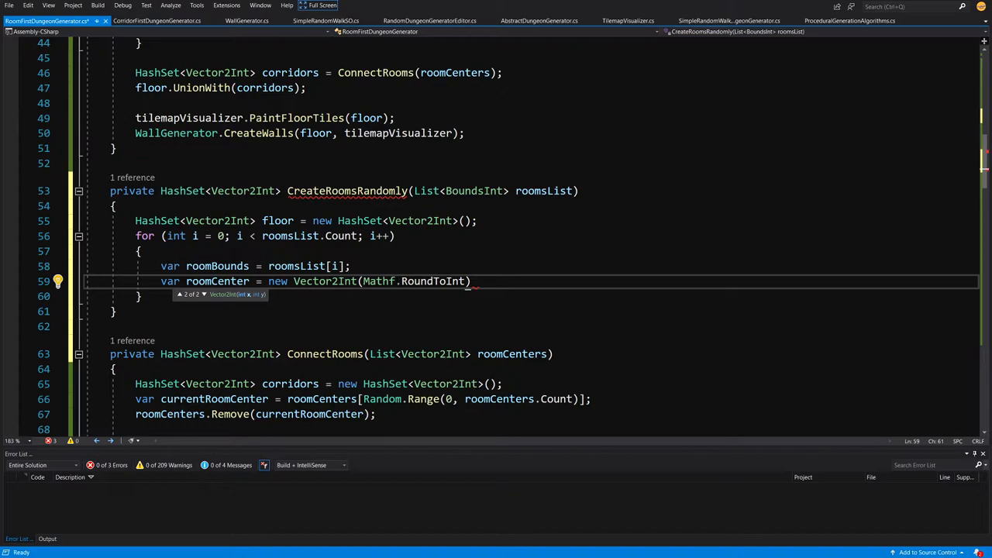
{"action": "type", "text": "roomBounds.center.x"}
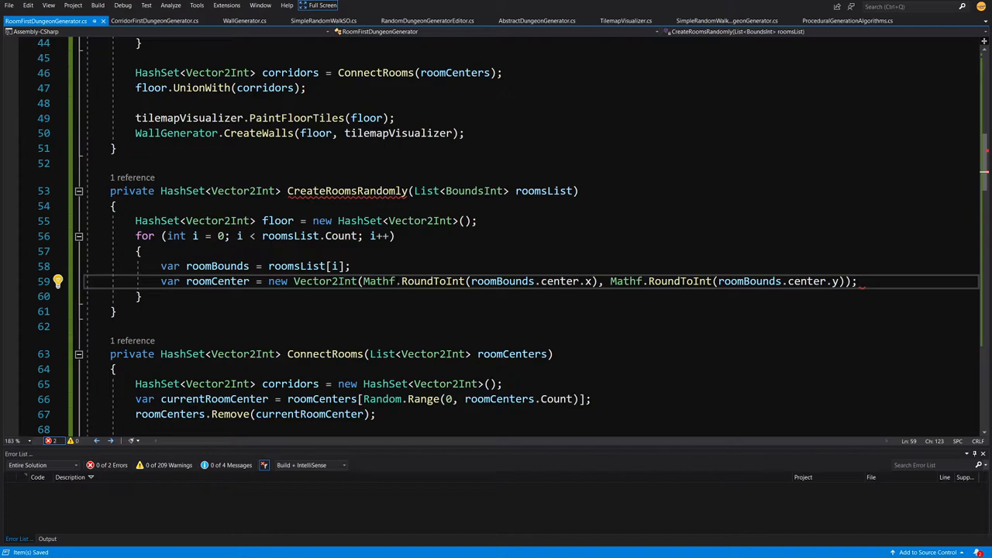
{"action": "double_click", "coordinate": [433, 281]}
{"action": "type", "text": "var roomFloor"}
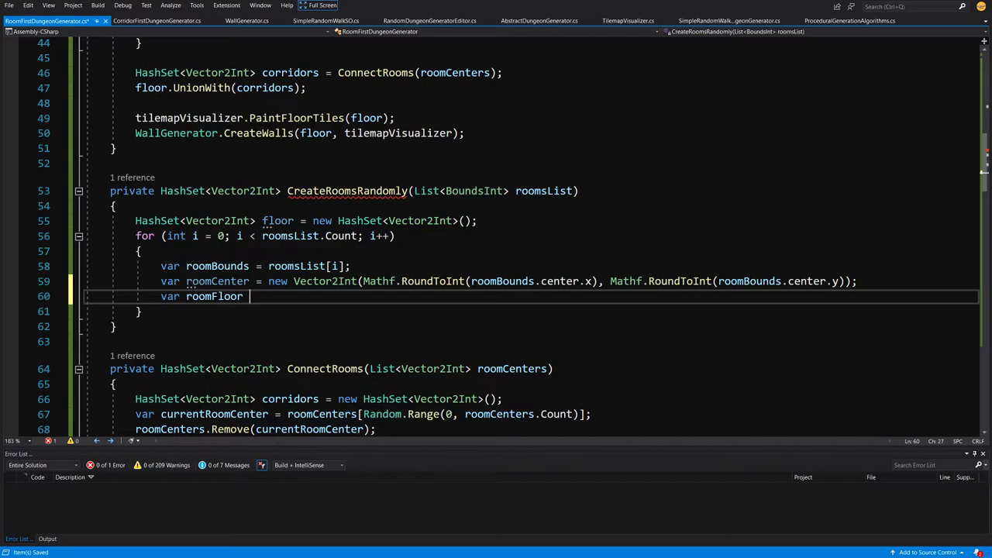
Step: Set roomFloor from RunRandomWalk at the room center and iterate its positions with foreach
{"action": "type", "text": "= RunRandomWalk"}
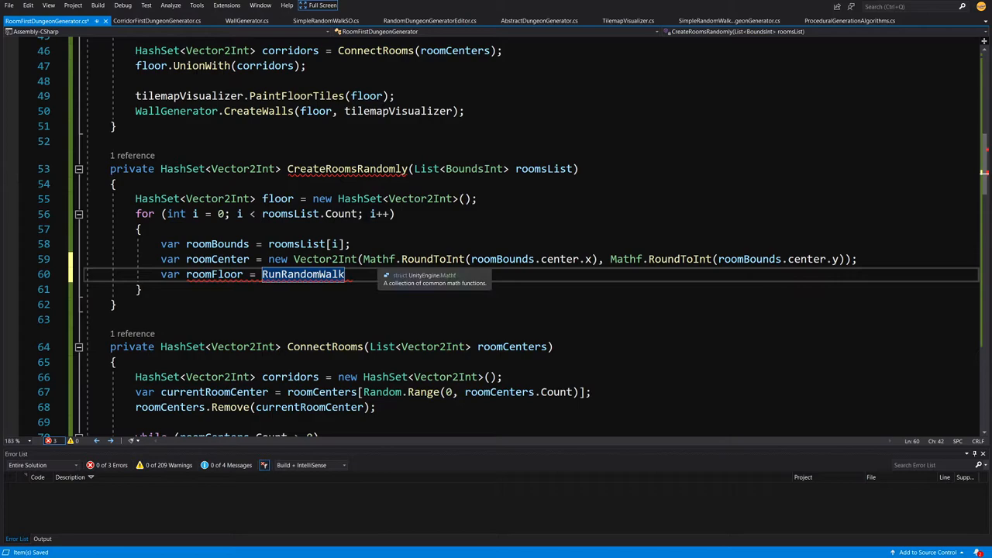
{"action": "type", "text": "(room"}
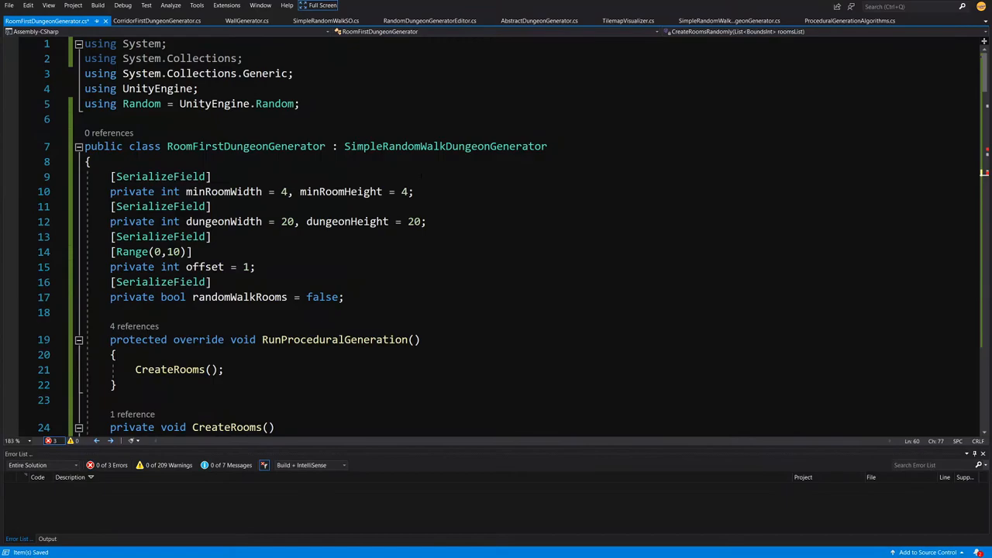
{"action": "scroll", "scroll_direction": "down", "scroll_amount": 3}
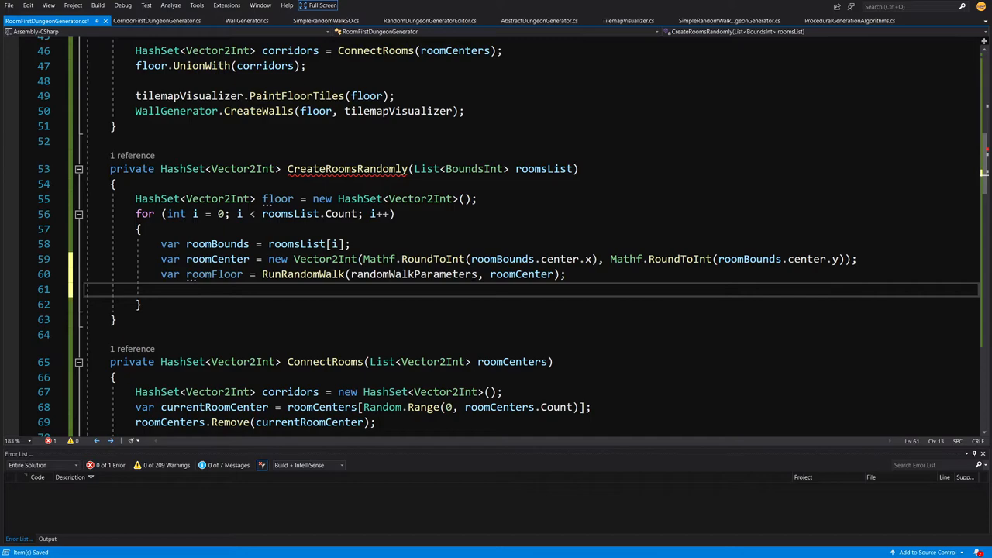
{"action": "type", "text": "foreach (var position in roomFloor"}
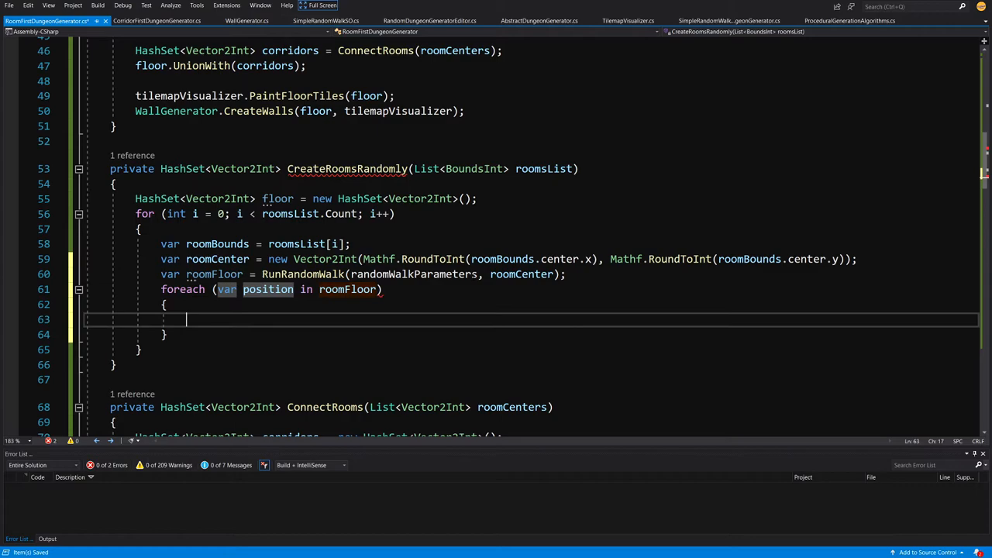
Step: Add a position to floor only if its x/y lie within roomBounds xMin/xMax/yMin/yMax shrunk by offset
{"action": "type", "text": "if"}
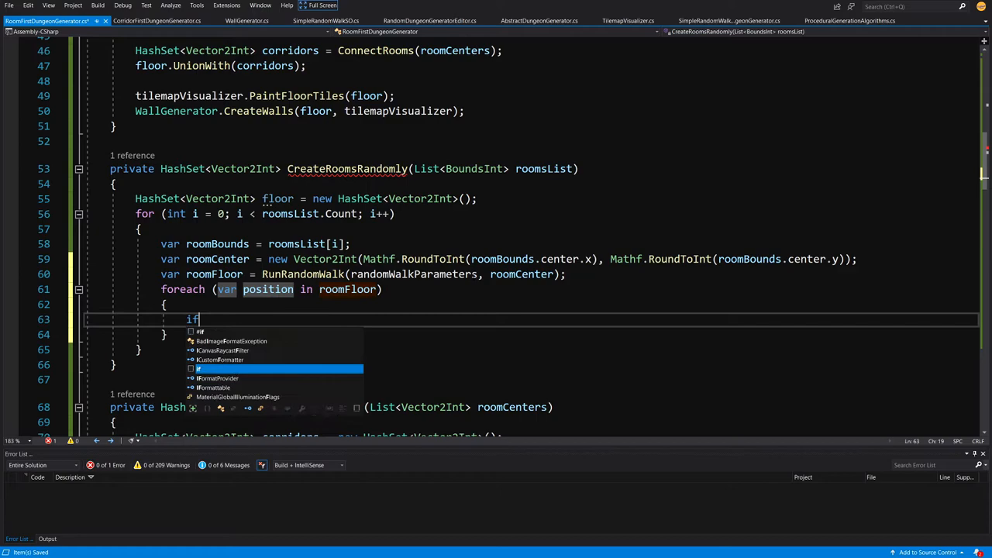
{"action": "type", "text": "(position.x >= )"}
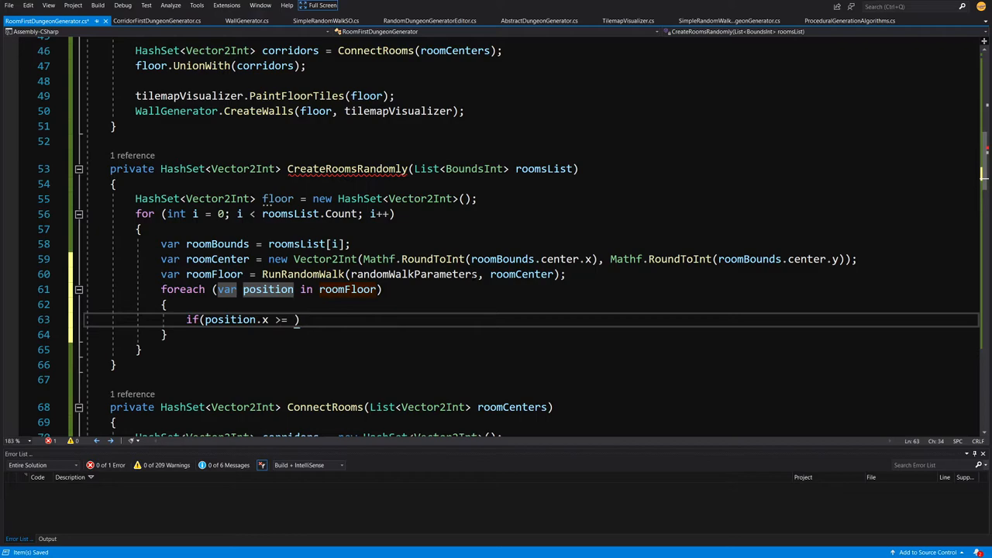
{"action": "type", "text": "(roomBounds."}
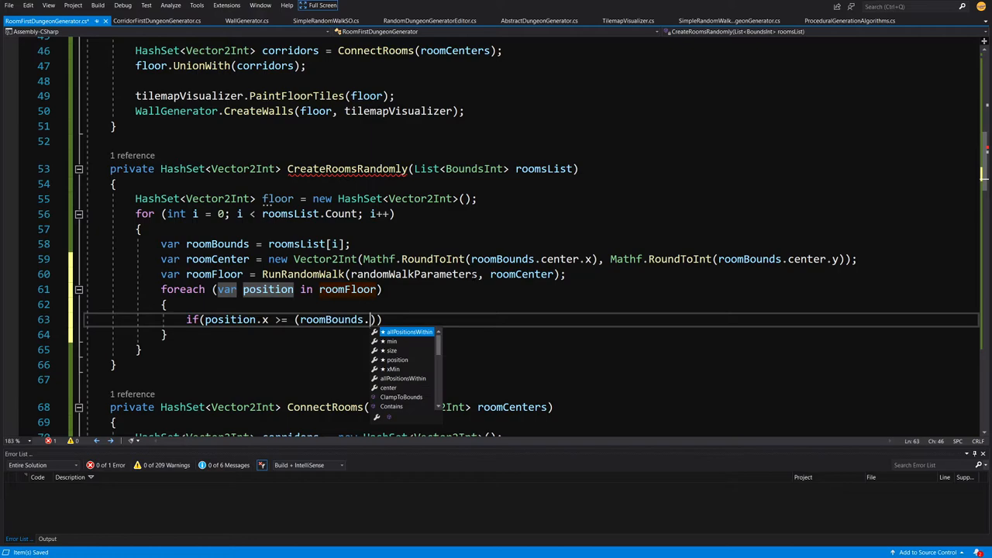
{"action": "type", "text": "xMin + offset)"}
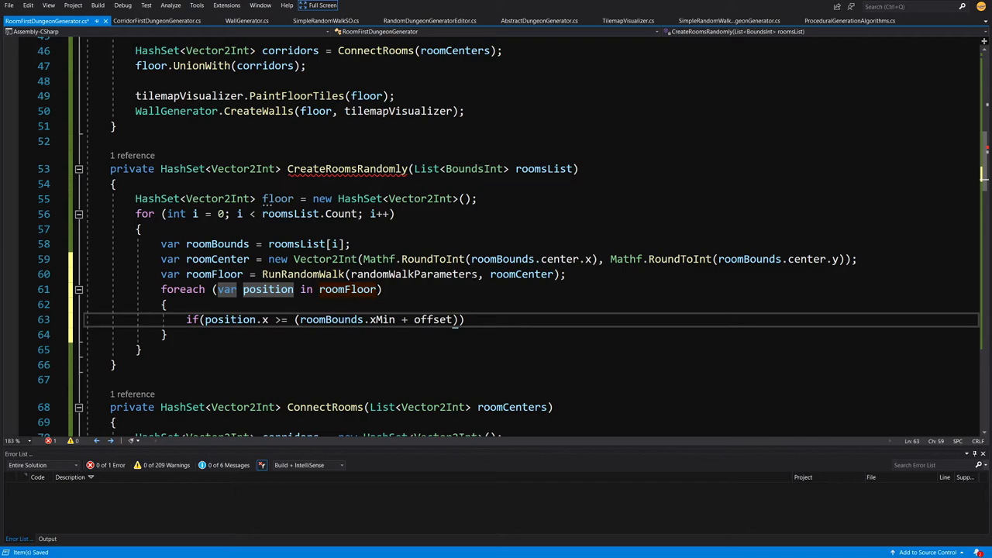
{"action": "type", "text": "&& position.x"}
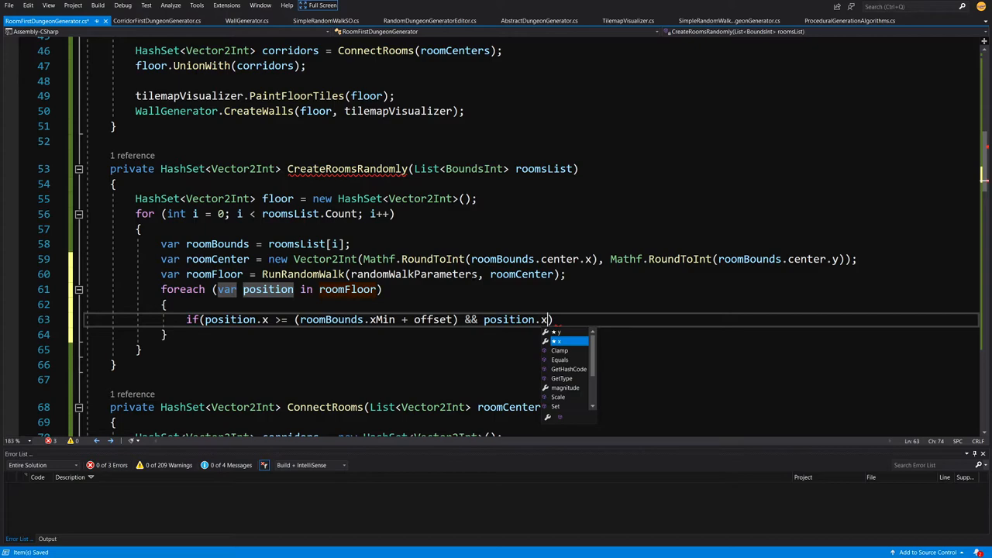
{"action": "type", "text": "<= (roomBounds.xMax - offset"}
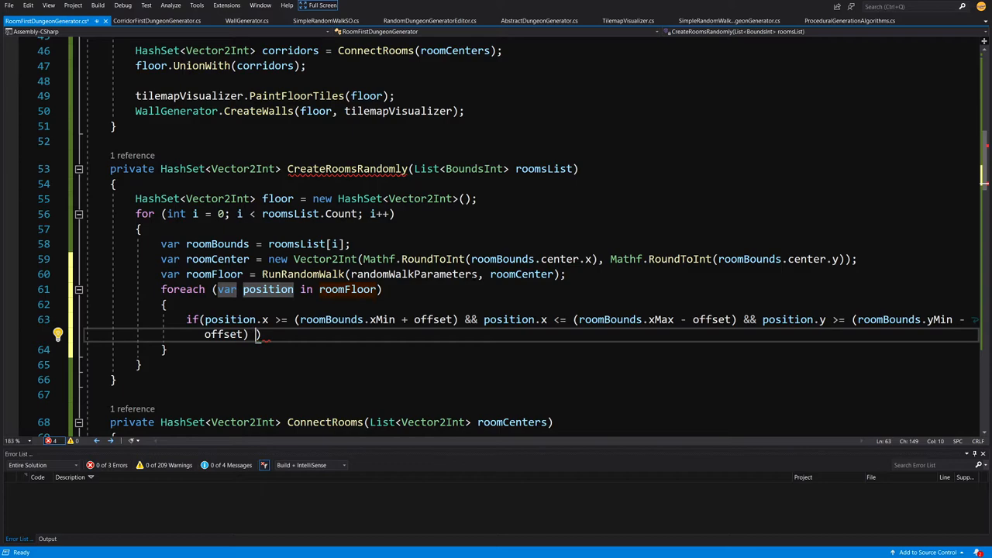
{"action": "type", "text": "&& position.y <= (roomBounds.yMax - offset"}
{"action": "type", "text": "{"}
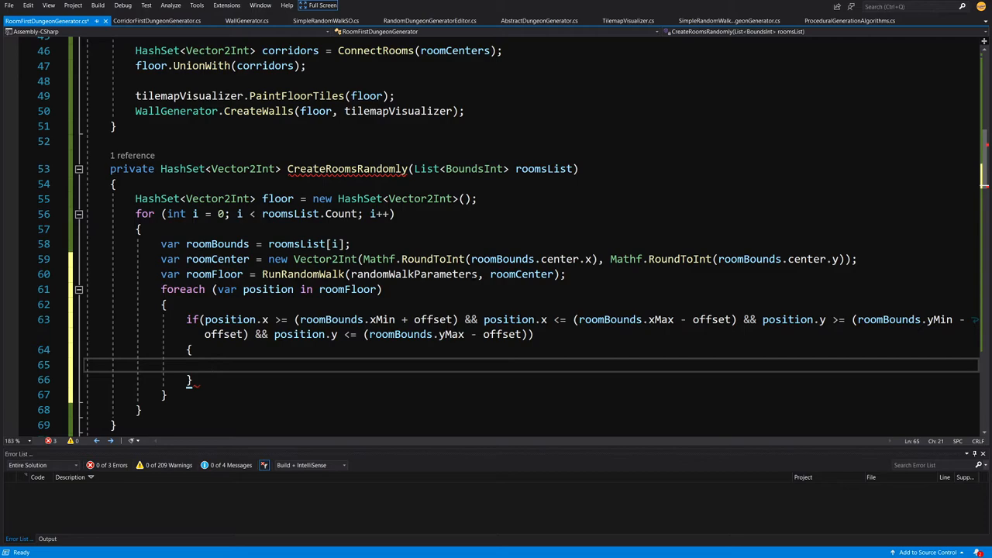
{"action": "type", "text": "floor.Add(position);"}
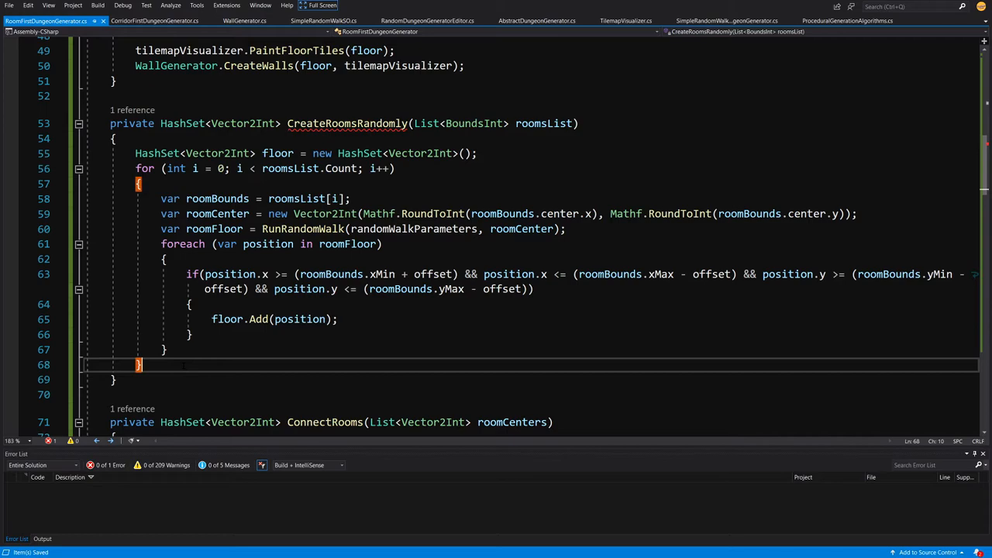
Step: Return the floor set at the end of CreateRoomsRandomly
{"action": "type", "text": "return floor"}
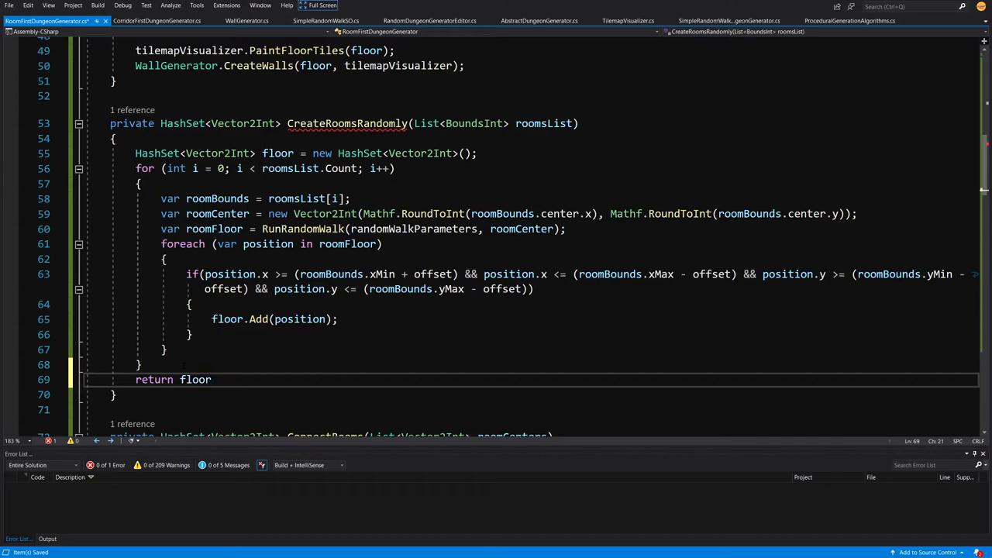
{"action": "scroll", "scroll_direction": "up", "scroll_amount": 3}
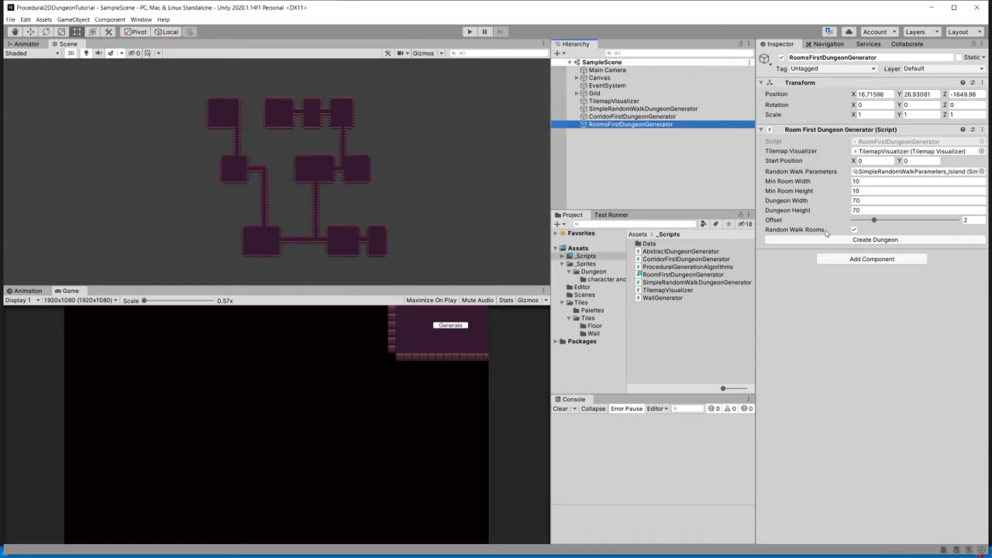
Step: Generate a dungeon with random-walk blob rooms and locate the Island parameters asset to duplicate
{"action": "left_click", "coordinate": [874, 238]}
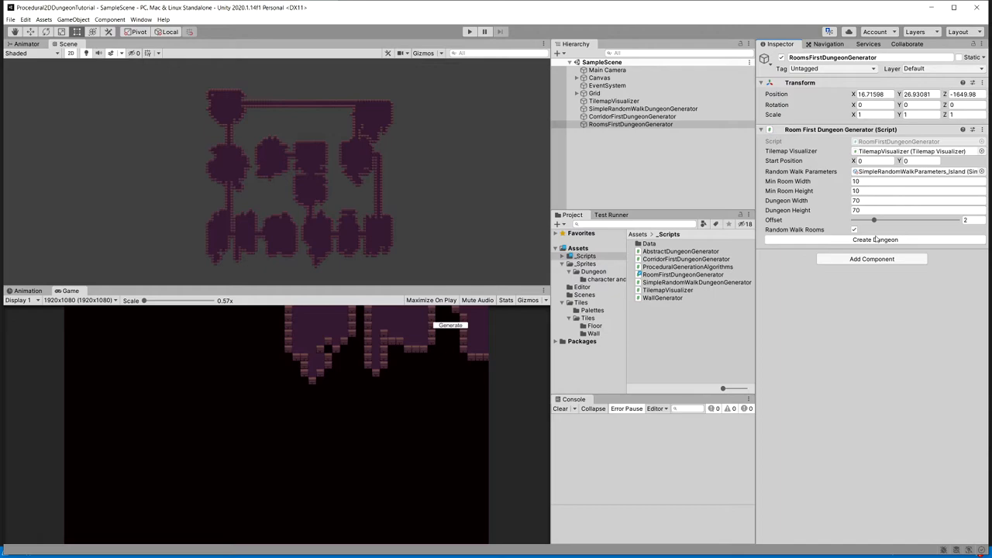
{"action": "left_click", "coordinate": [874, 239]}
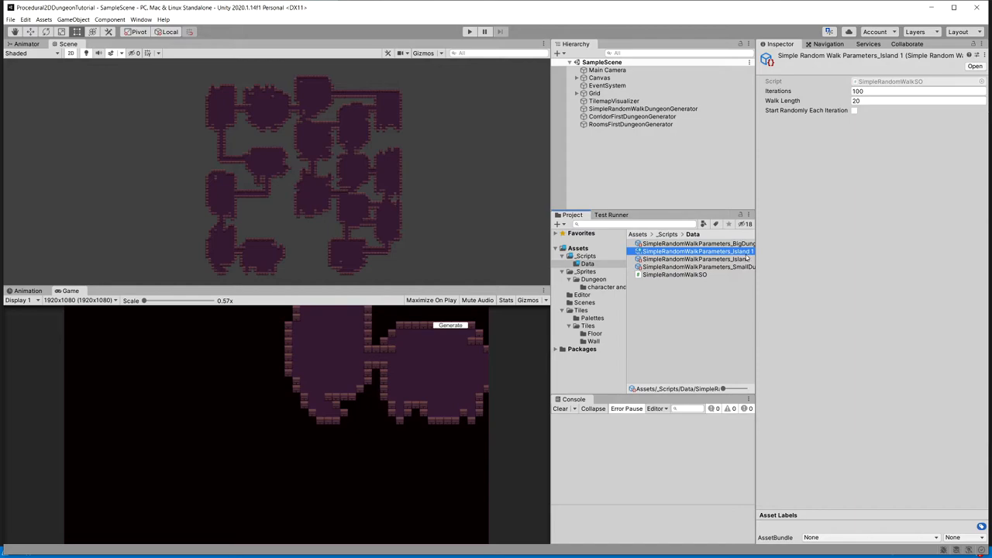
Step: Rename the copy to SimpleRandomWalkParameters_SmallRoom with 50 iterations and select RoomFirstDungeonGenerator
{"action": "left_click", "coordinate": [689, 252]}
{"action": "type", "text": "Small"}
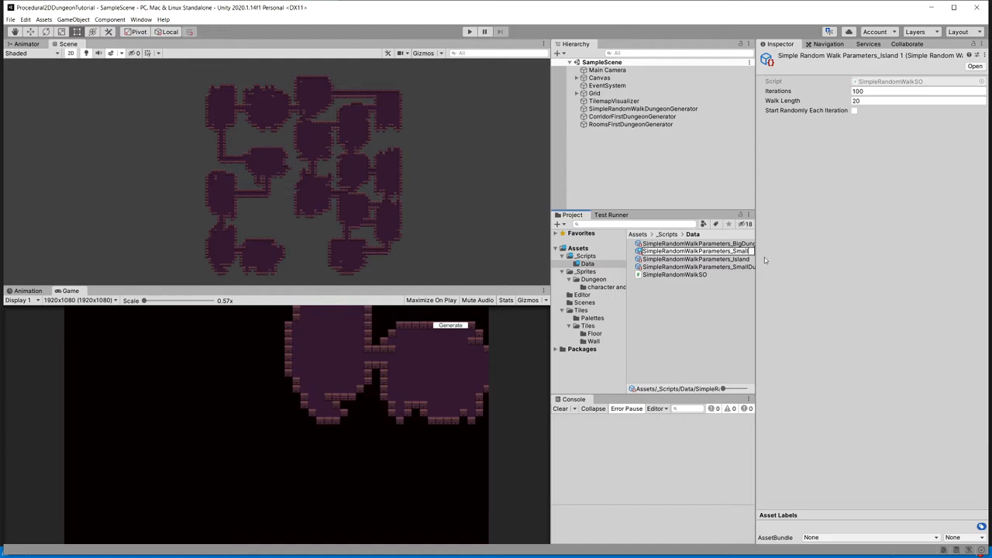
{"action": "left_click", "coordinate": [697, 266]}
{"action": "type", "text": "50"}
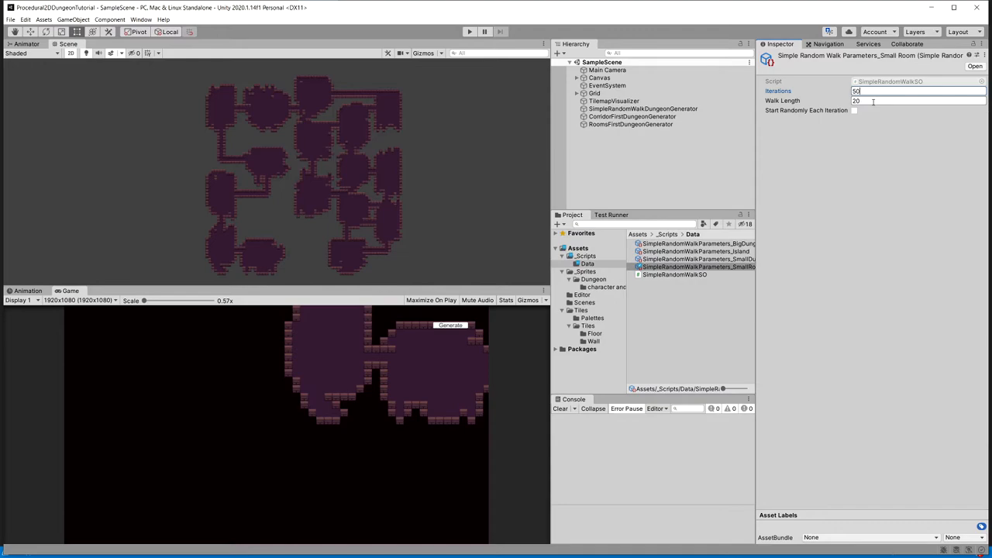
{"action": "left_click", "coordinate": [629, 124]}
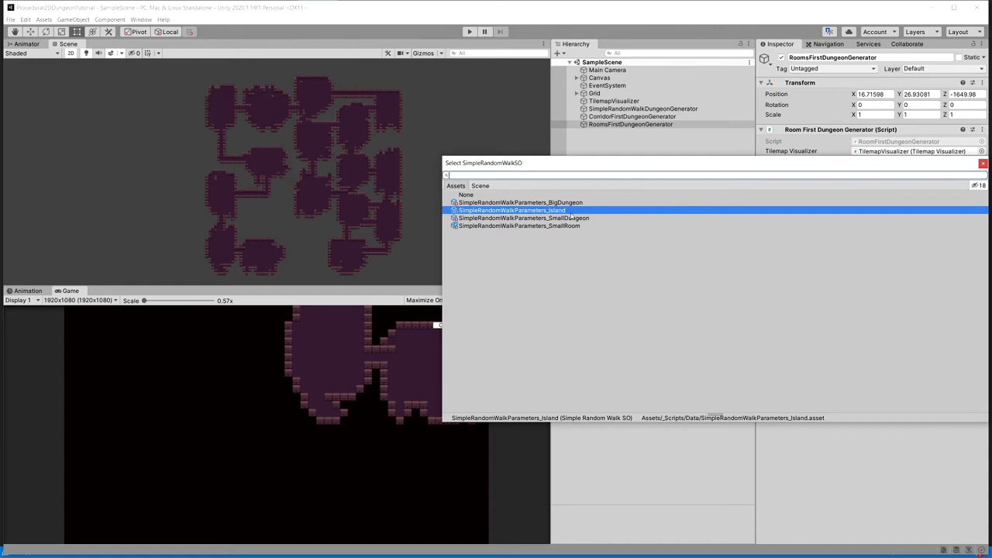
Step: Assign SimpleRandomWalkParameters_SmallRoom to Random Walk Parameters and generate four small-room dungeons
{"action": "double_click", "coordinate": [517, 227]}
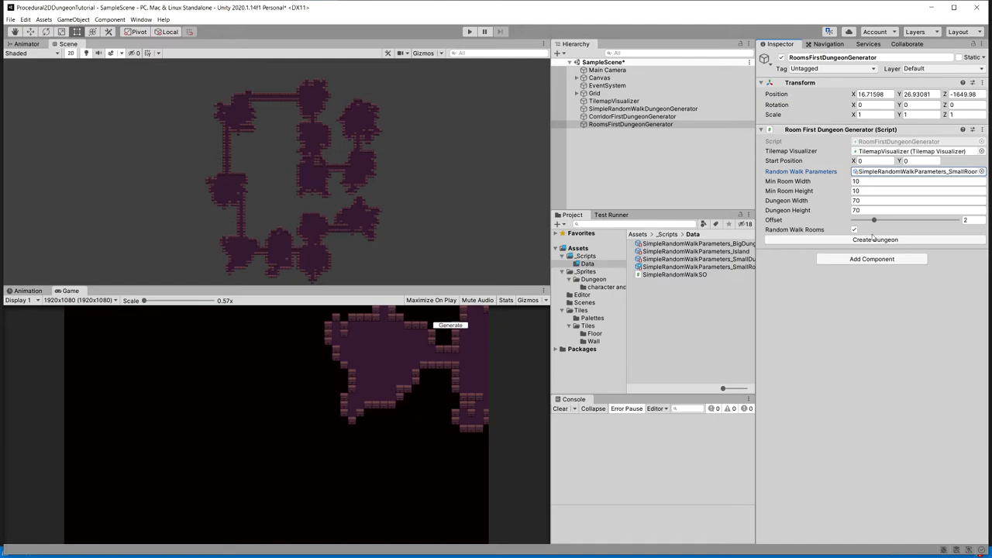
{"action": "left_click", "coordinate": [874, 238]}
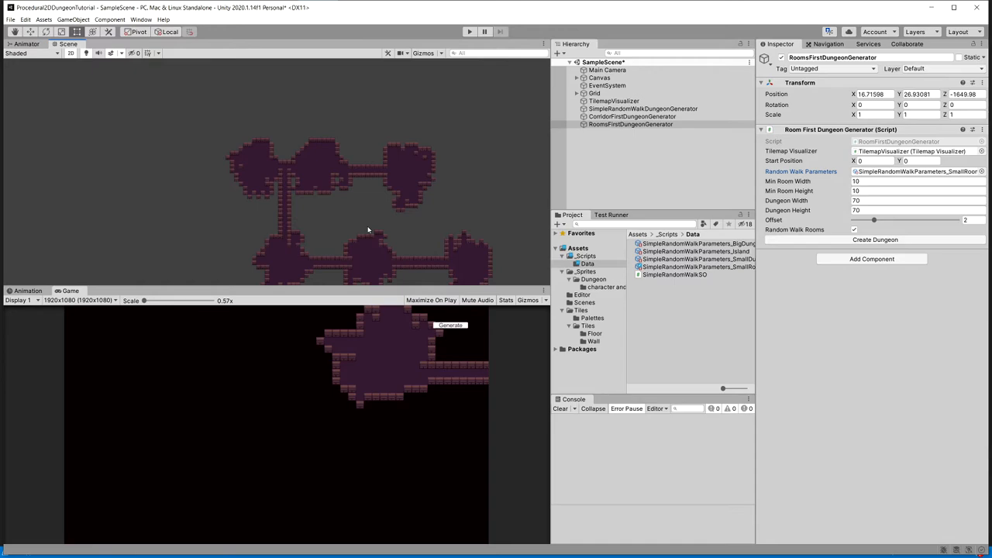
{"action": "left_click", "coordinate": [874, 239]}
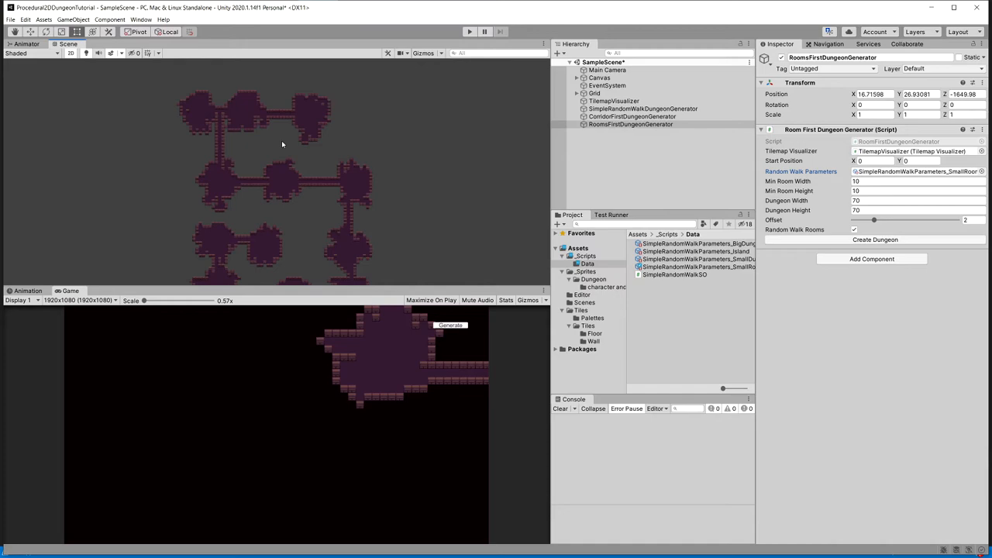
{"action": "left_click", "coordinate": [874, 239]}
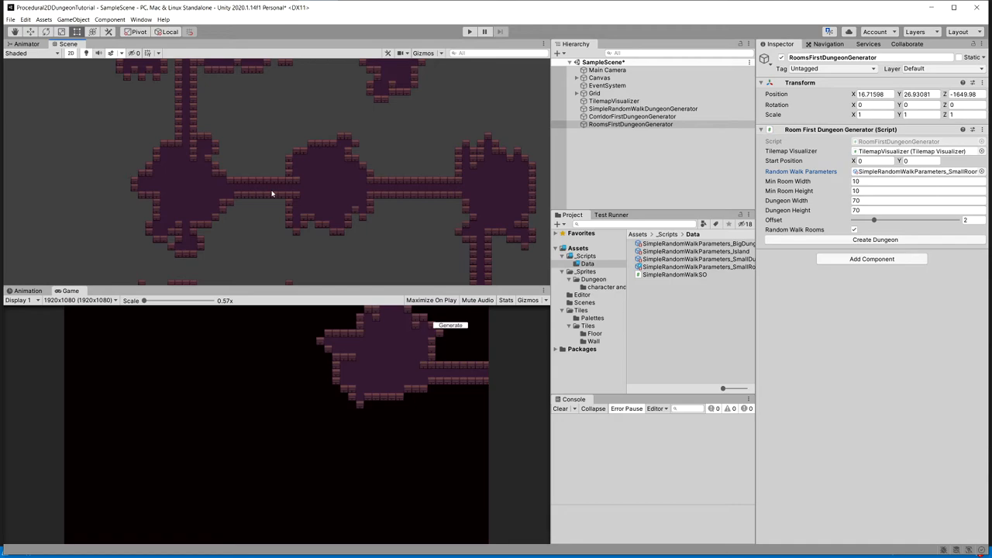
{"action": "left_click", "coordinate": [608, 286]}
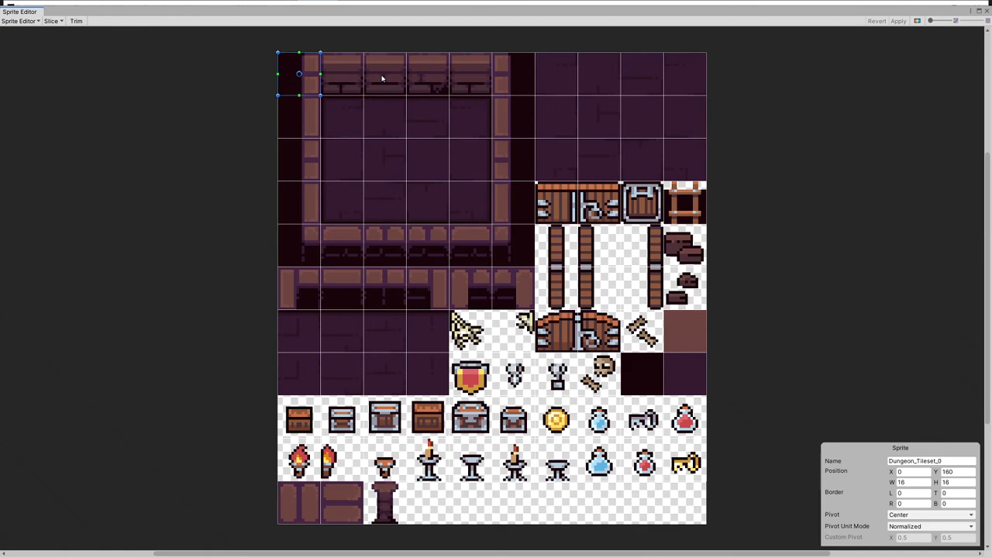
{"action": "mouse_move", "coordinate": [310, 287]}
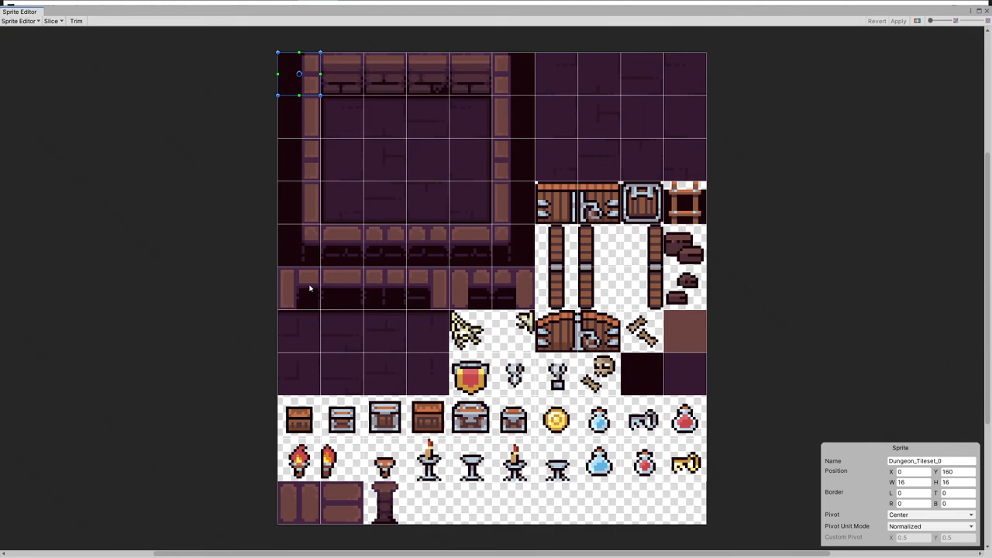
{"action": "mouse_move", "coordinate": [431, 282]}
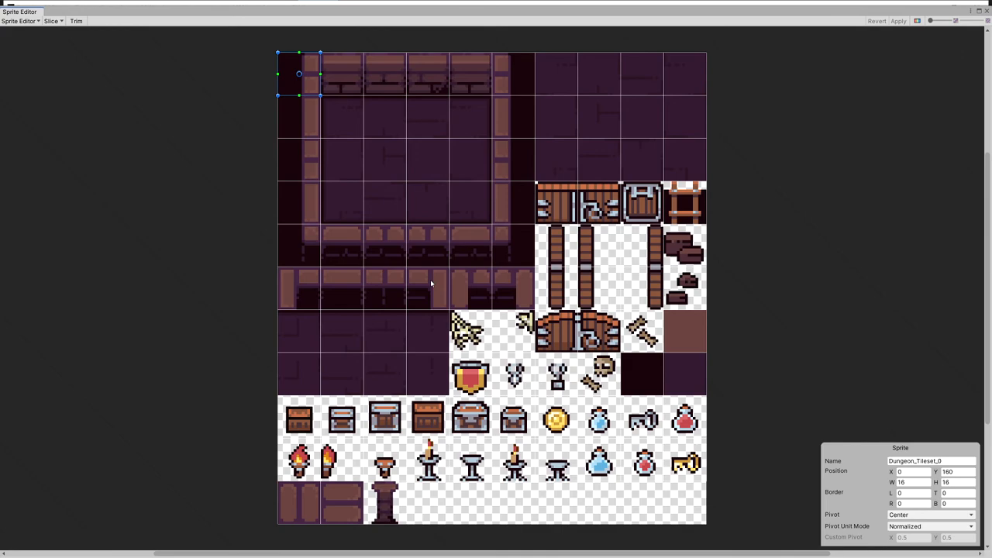
{"action": "mouse_move", "coordinate": [440, 257]}
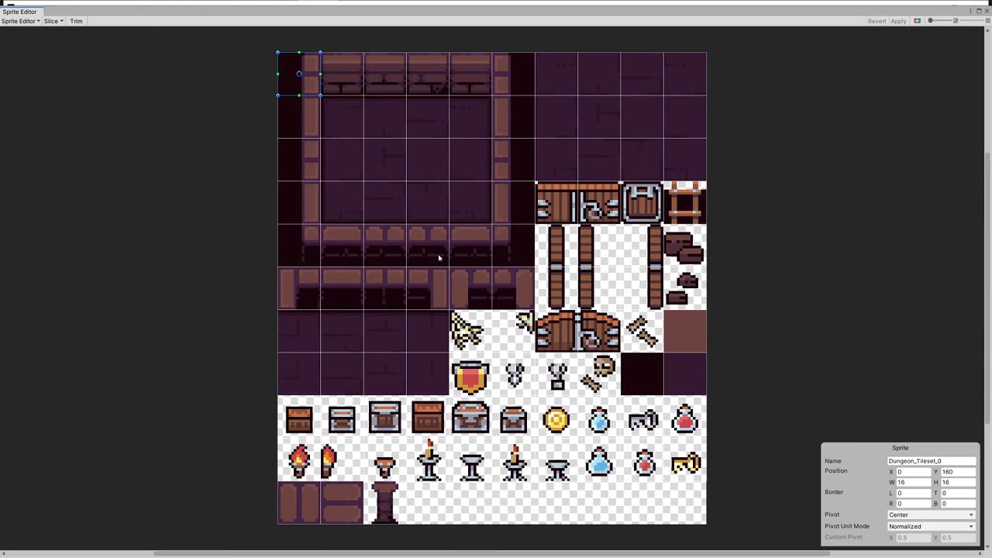